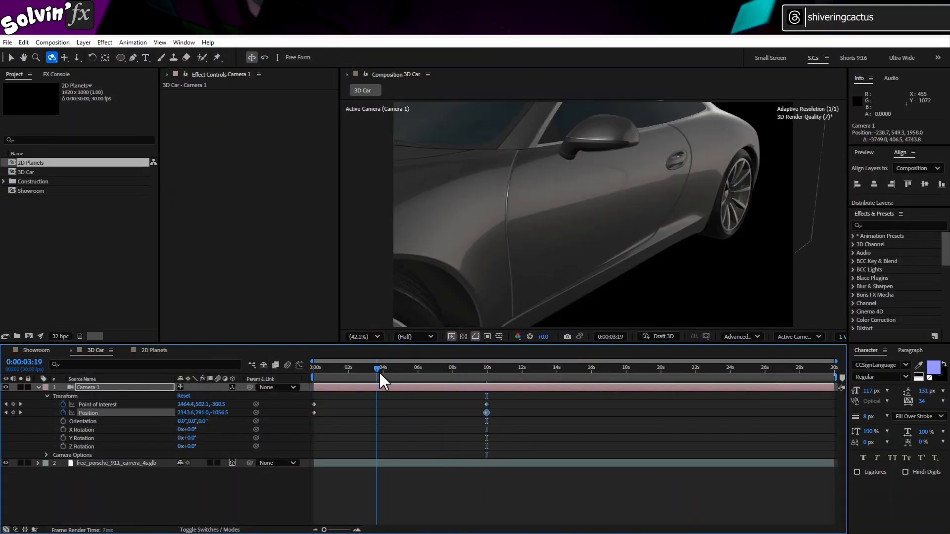
Step: Inspect the scene from the Top view, return to the active camera and stop the preview
click(798, 336)
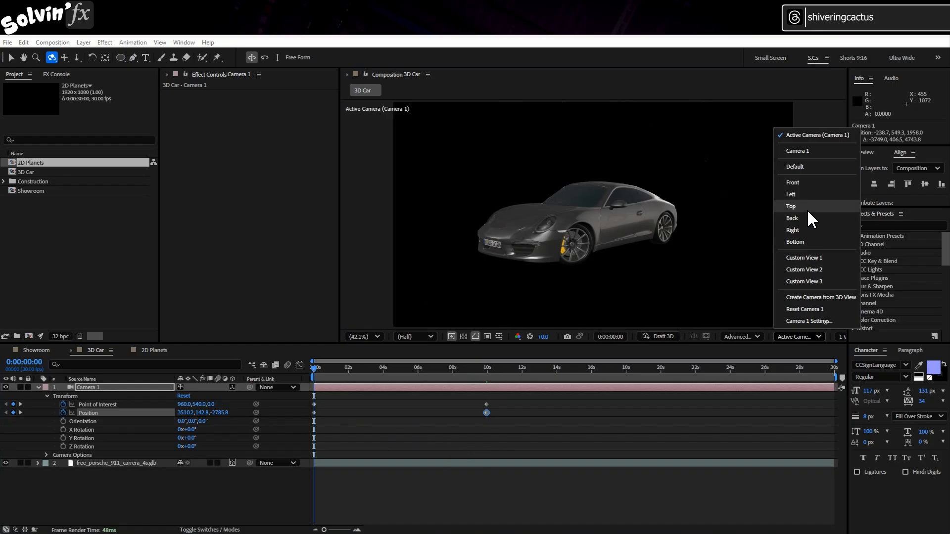
click(791, 206)
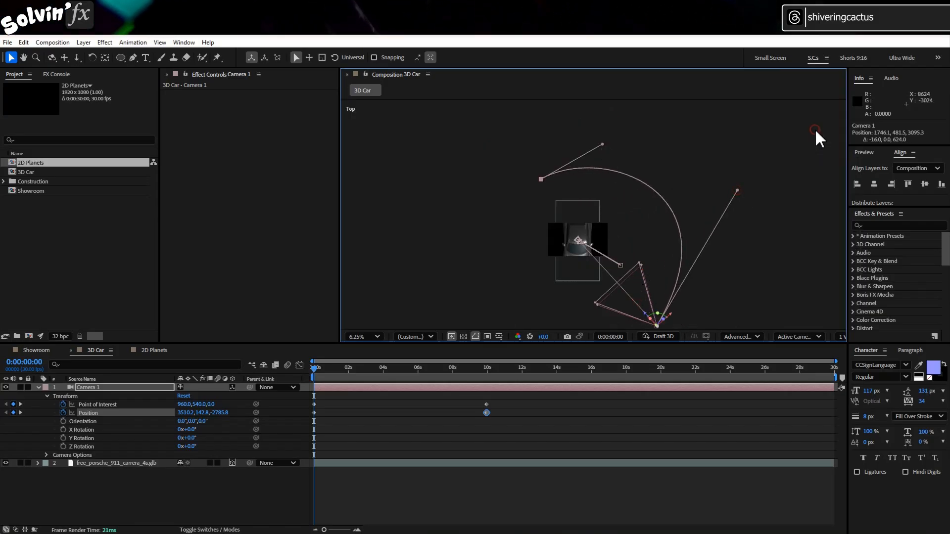
click(361, 336)
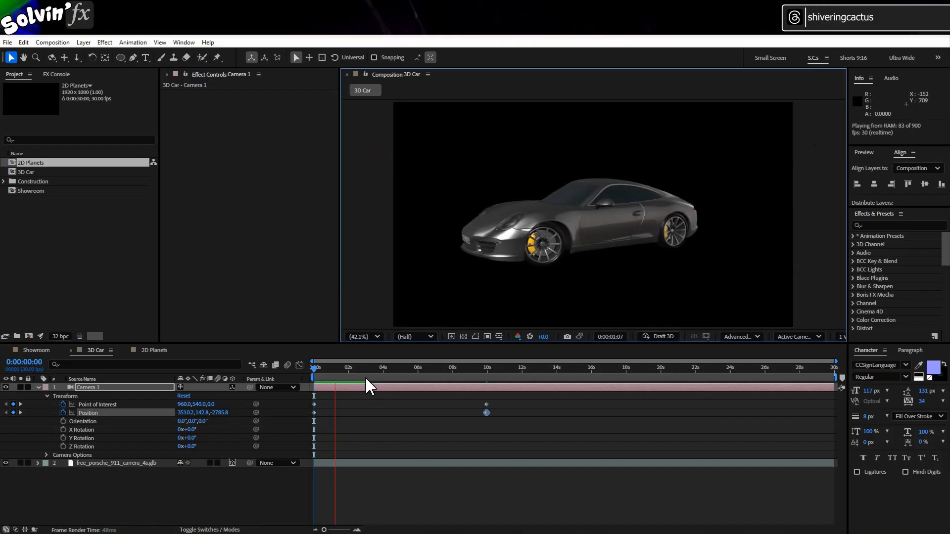
click(503, 367)
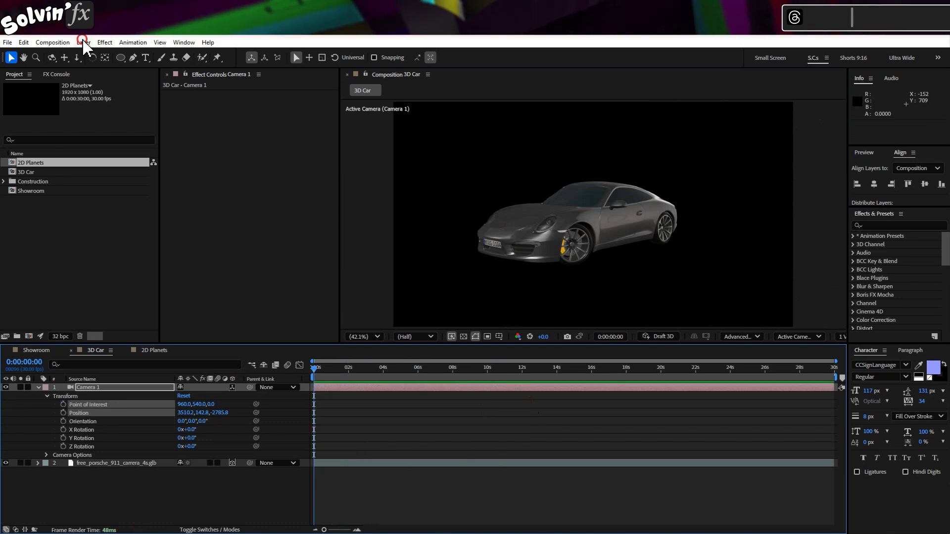
Step: Add a new null object layer to the 3D Car composition
click(83, 42)
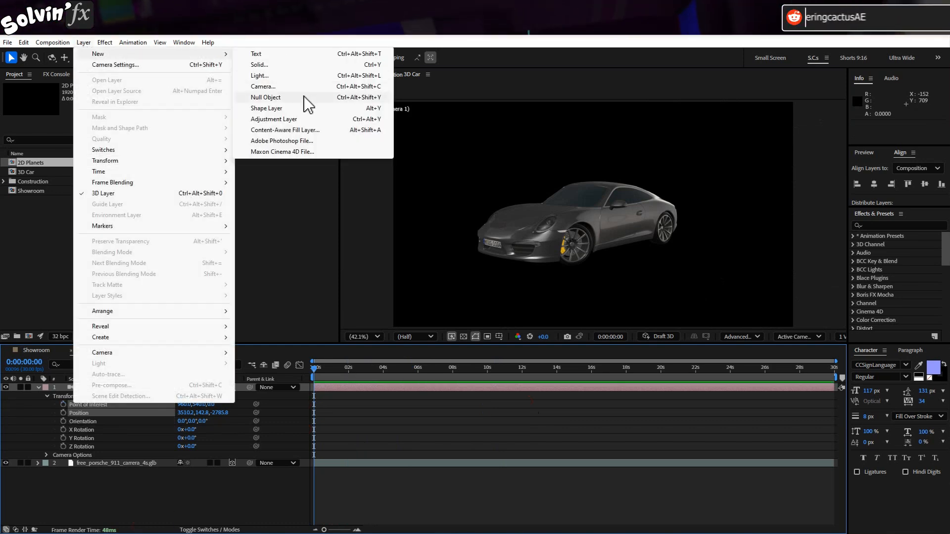
click(265, 97)
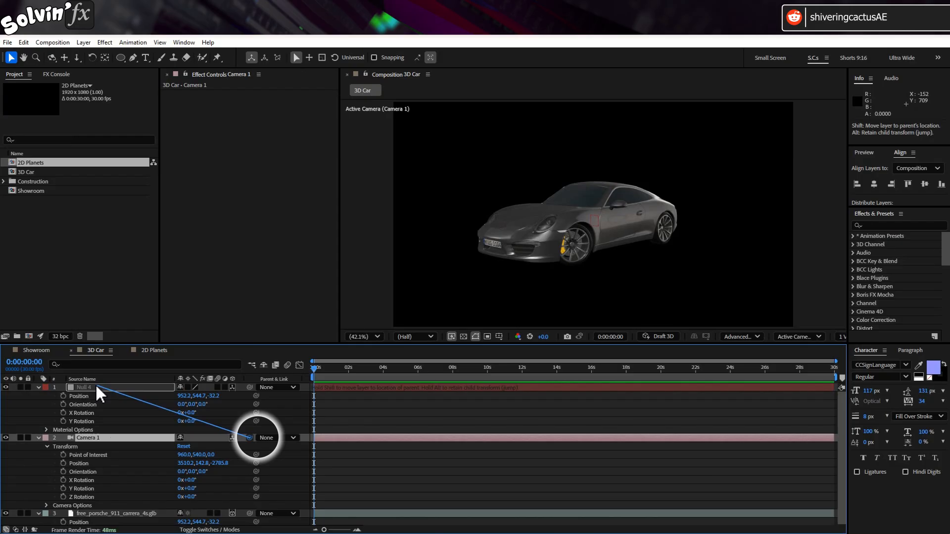
Step: Parent Camera 1 to Null 4 and reveal the null's rotation properties
drag(248, 437, 85, 387)
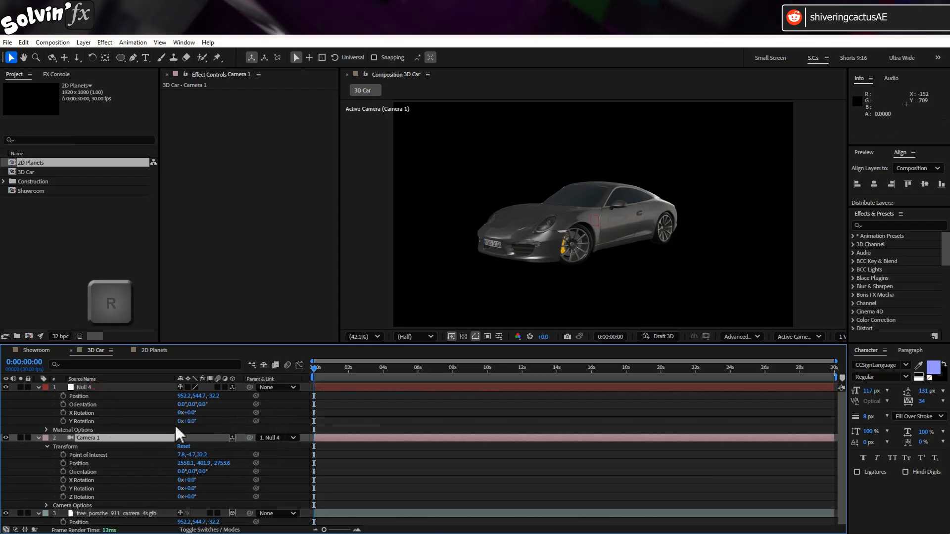
click(85, 387)
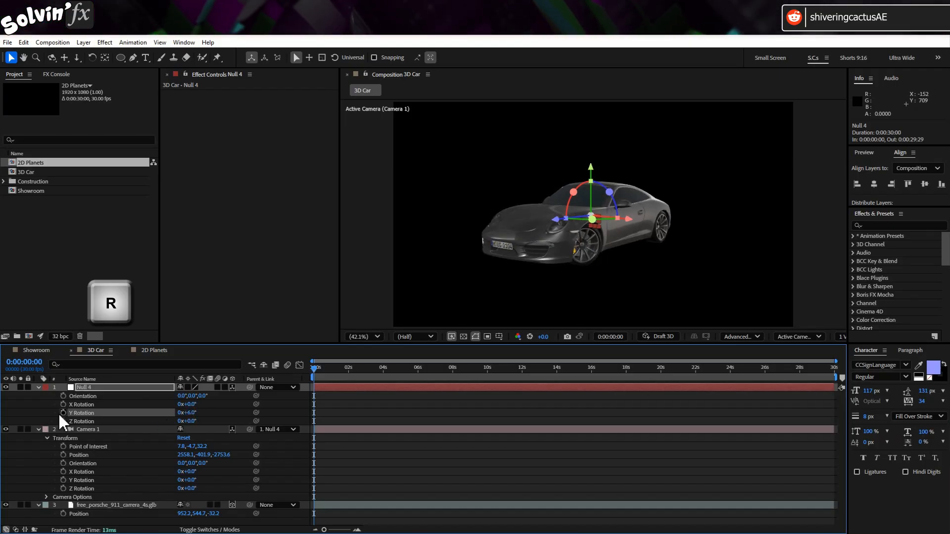
Step: Enable keyframe animation on Null 4's Y Rotation
click(487, 370)
text(loopOut(""))
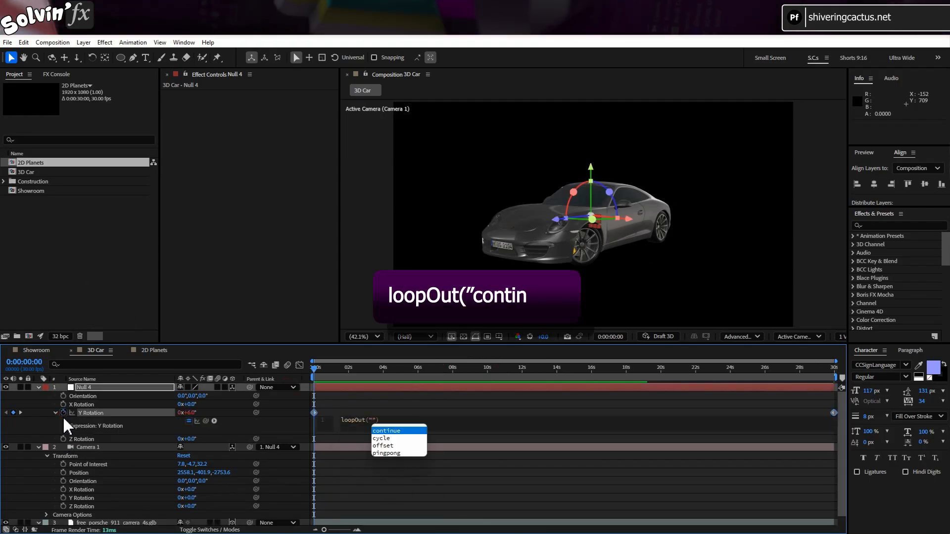
Step: Finish the loopOut("continue") expression on Y Rotation, then move to the 2D Planets composition
click(386, 431)
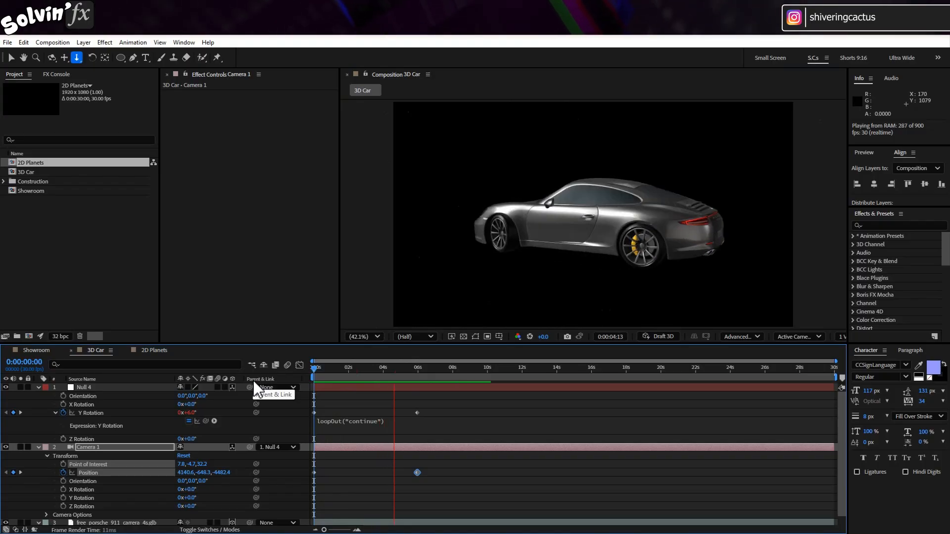
click(150, 351)
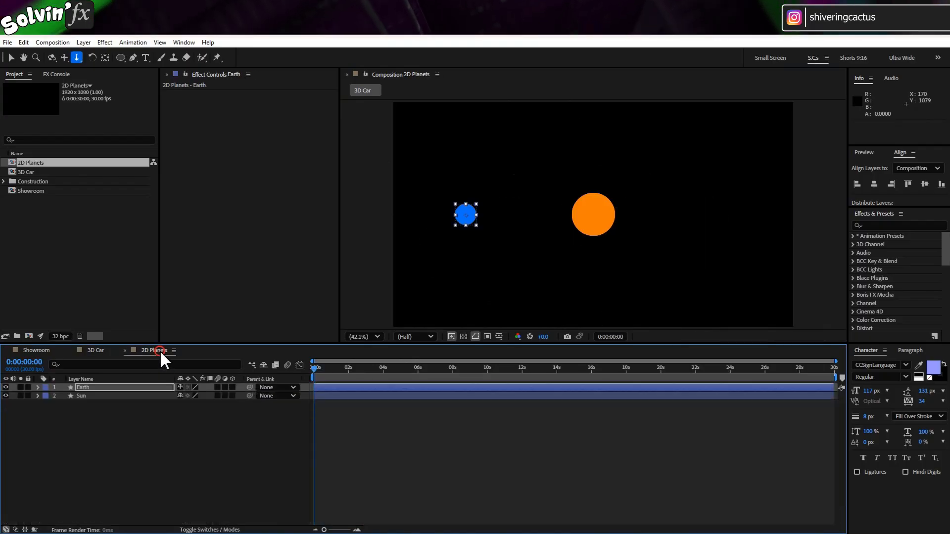
Step: Add Null 5 at the Sun's centre (960,540) and parent Earth to it
click(84, 42)
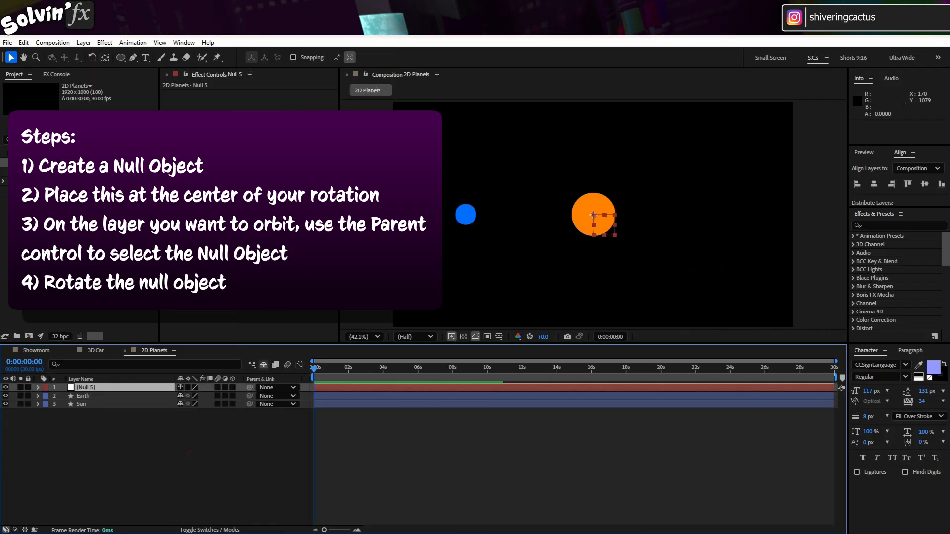
click(81, 413)
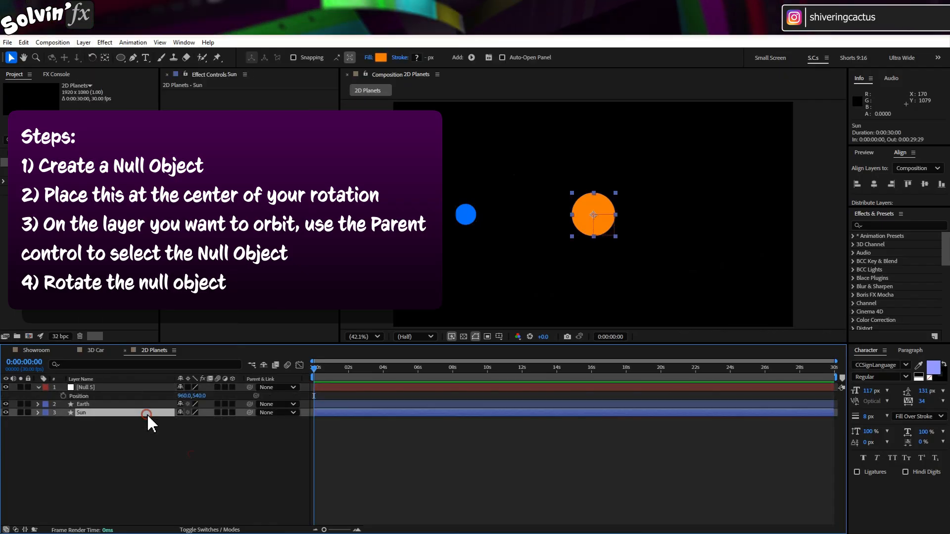
click(37, 412)
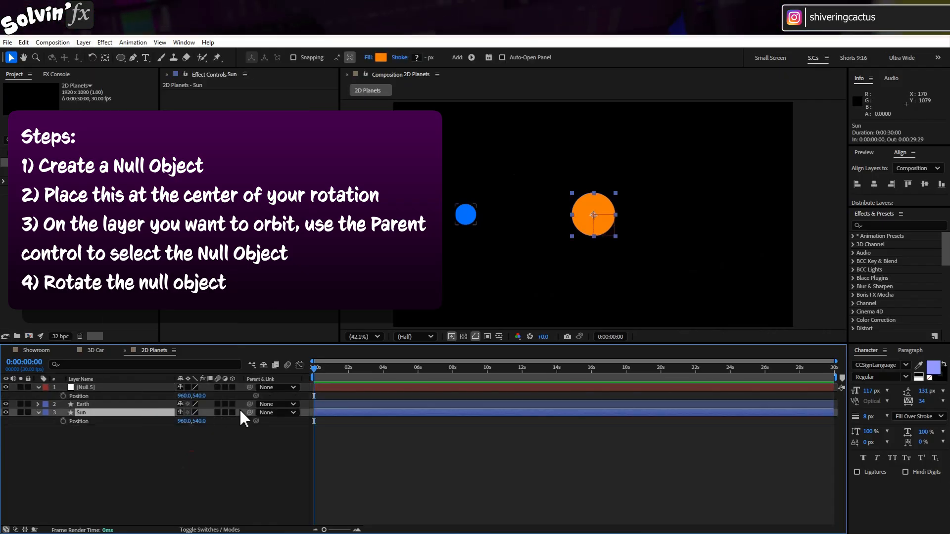
click(275, 404)
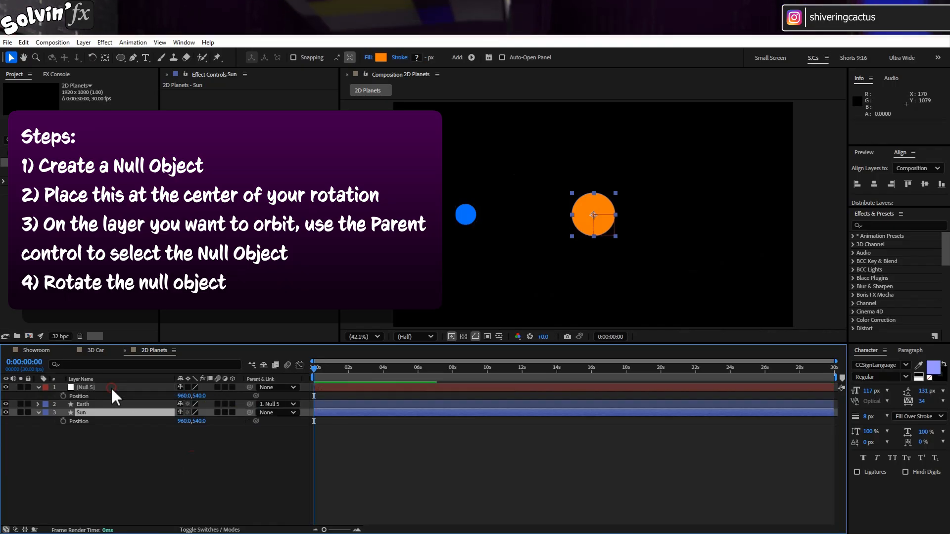